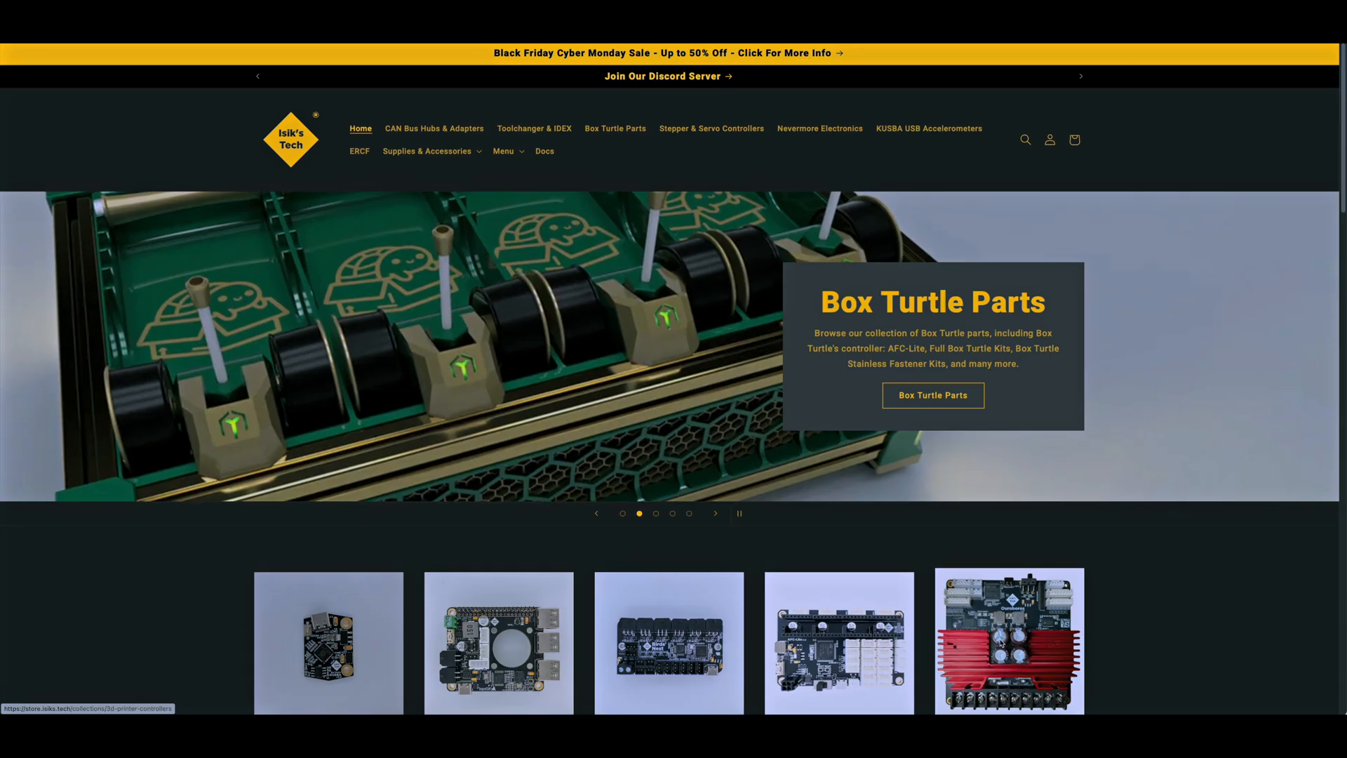
# - Open the Ouroboros TMC4671 controller from the Stepper & Servo Controllers category and read its description
pyautogui.click(711, 128)
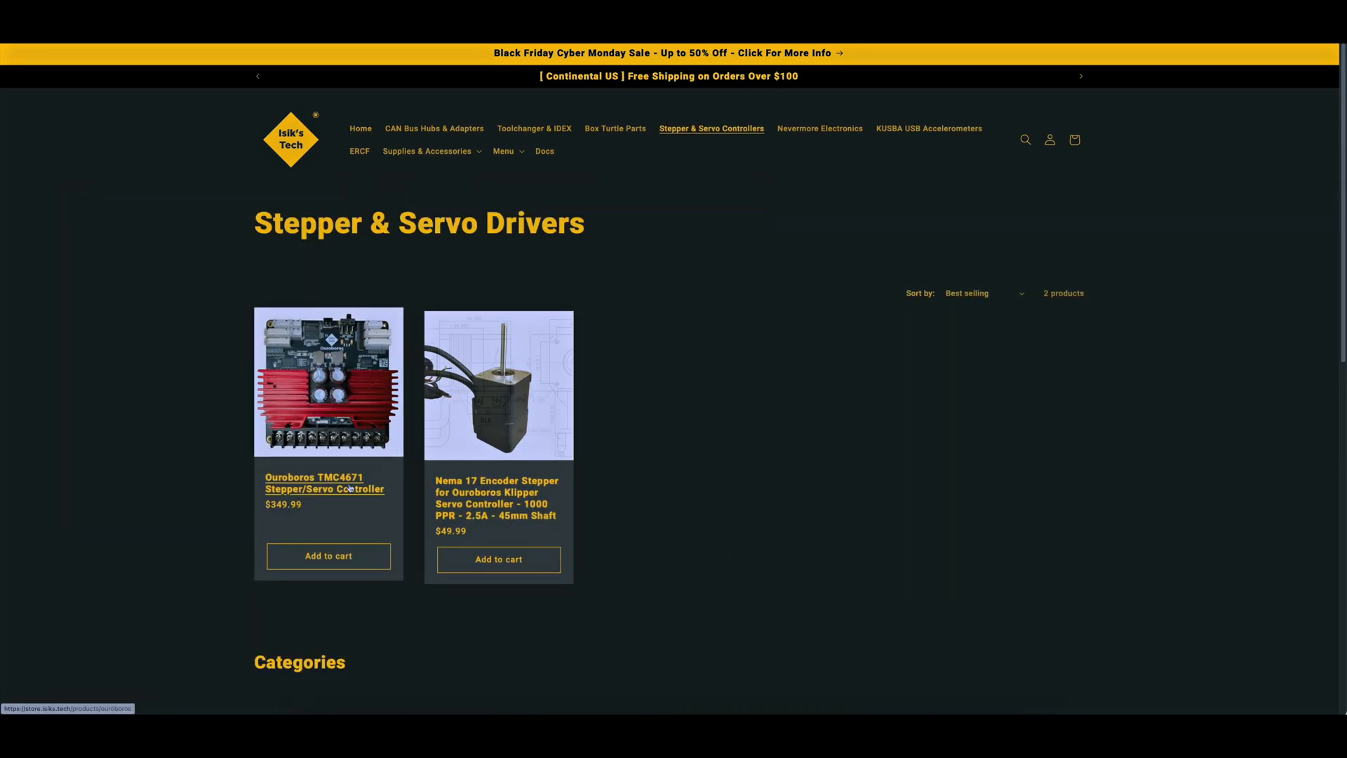
pyautogui.click(324, 483)
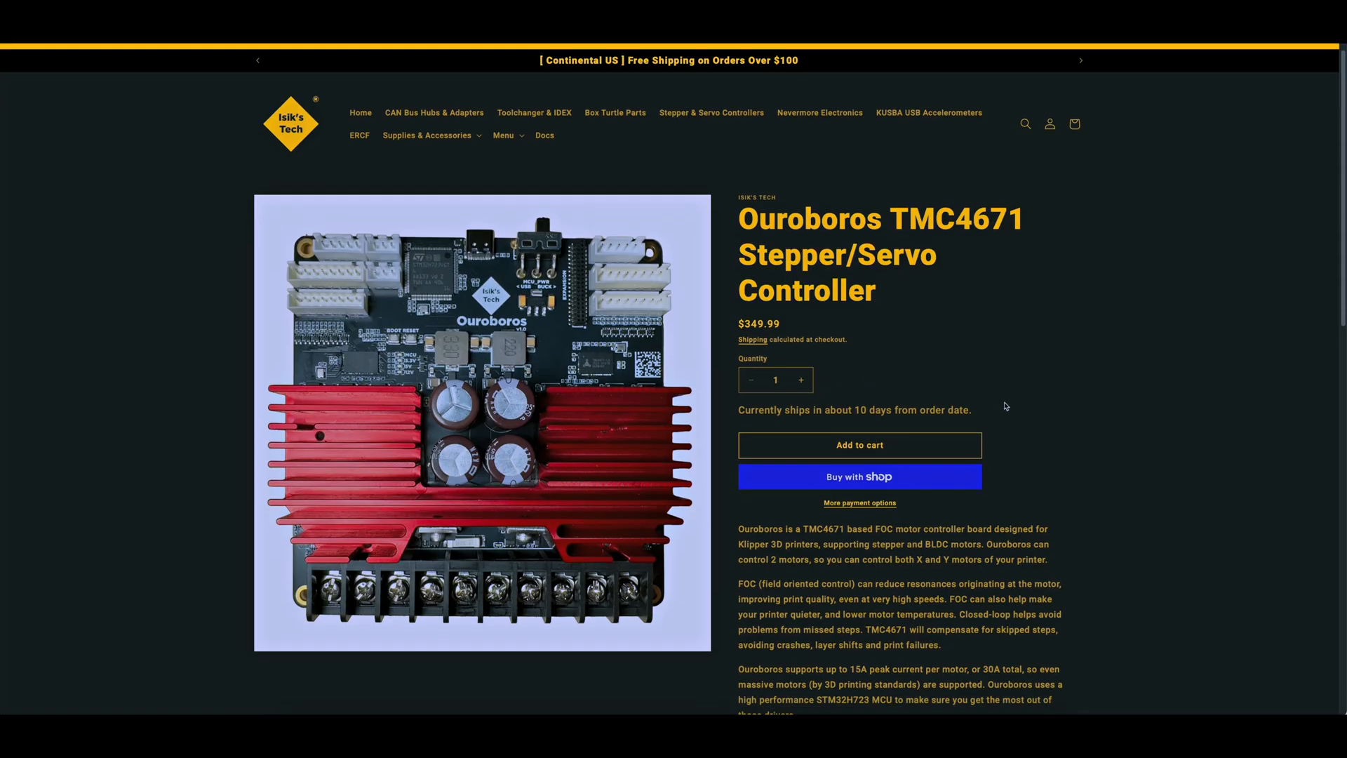
pyautogui.scroll(-3)
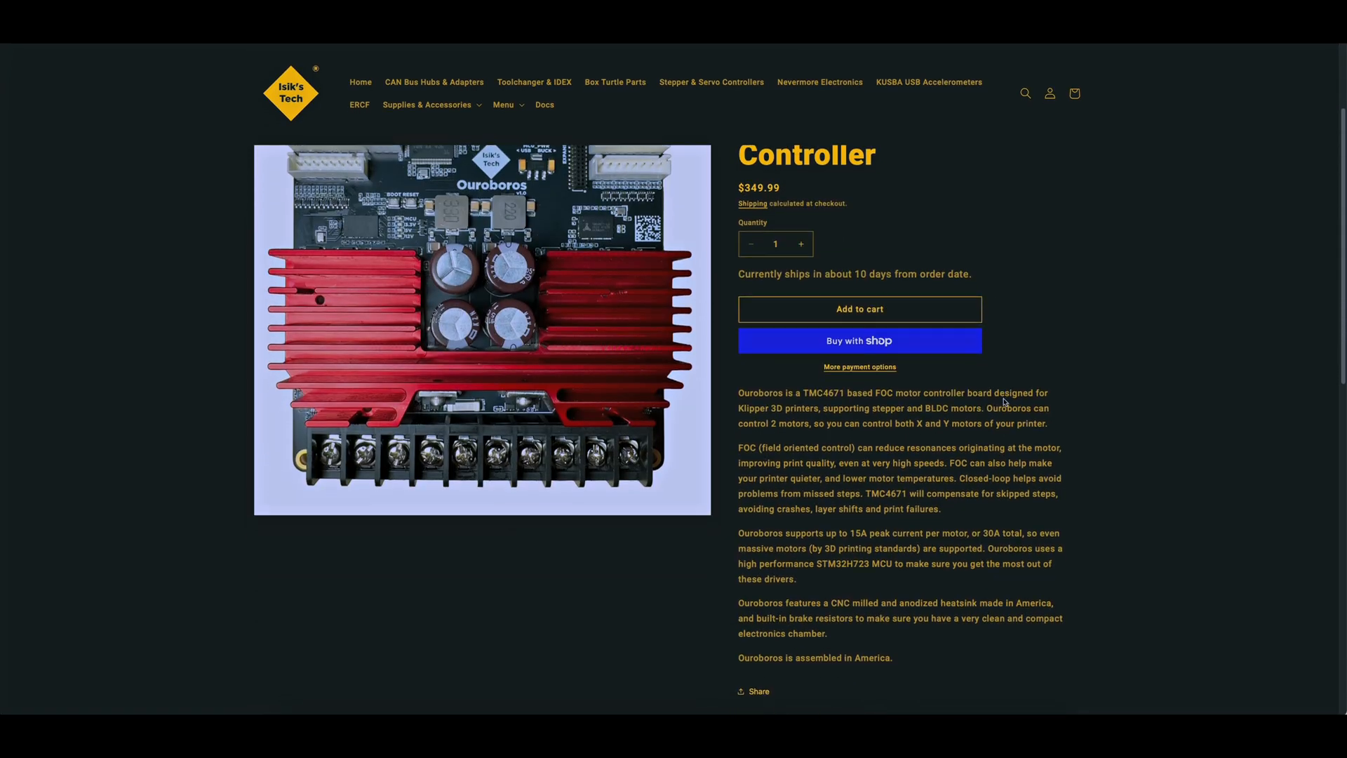
pyautogui.scroll(-3)
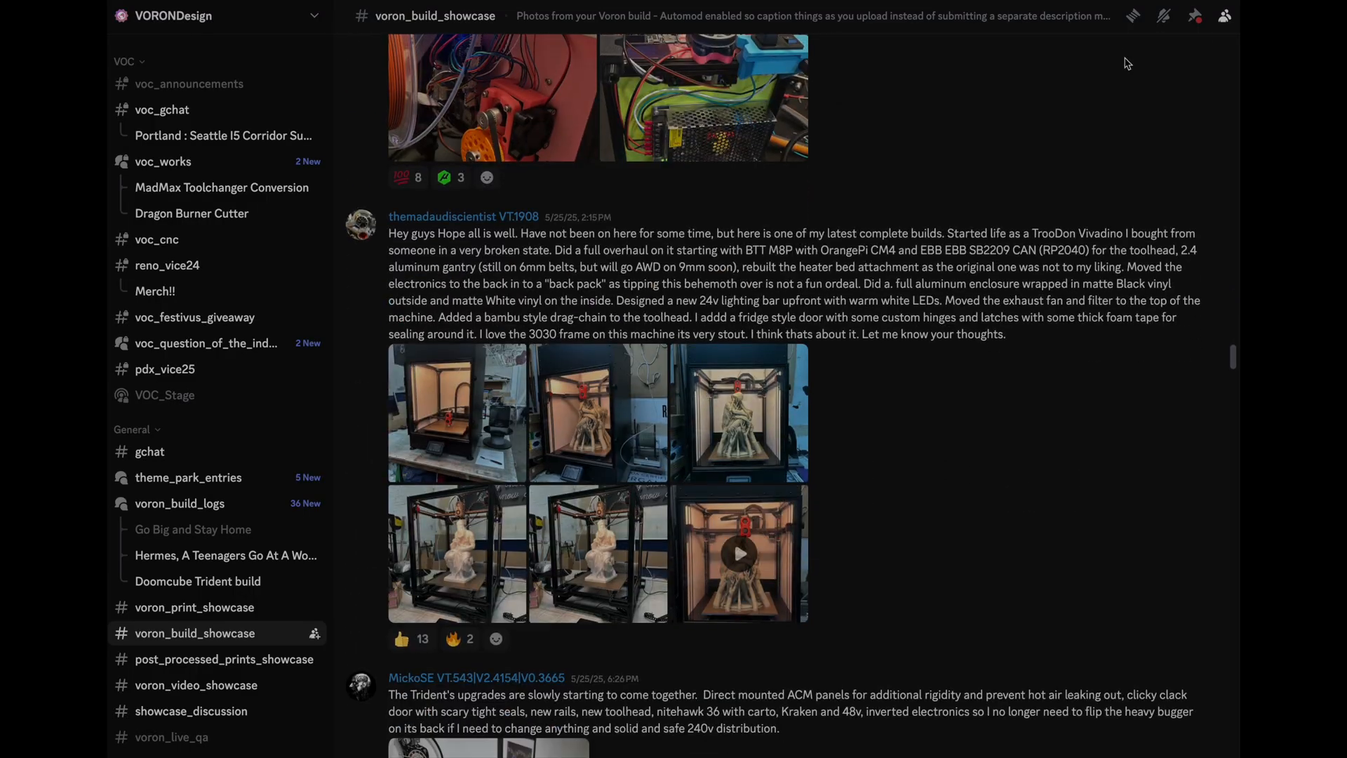
# - Scroll through the build photos and videos posted in #voron_build_showcase
pyautogui.scroll(-3)
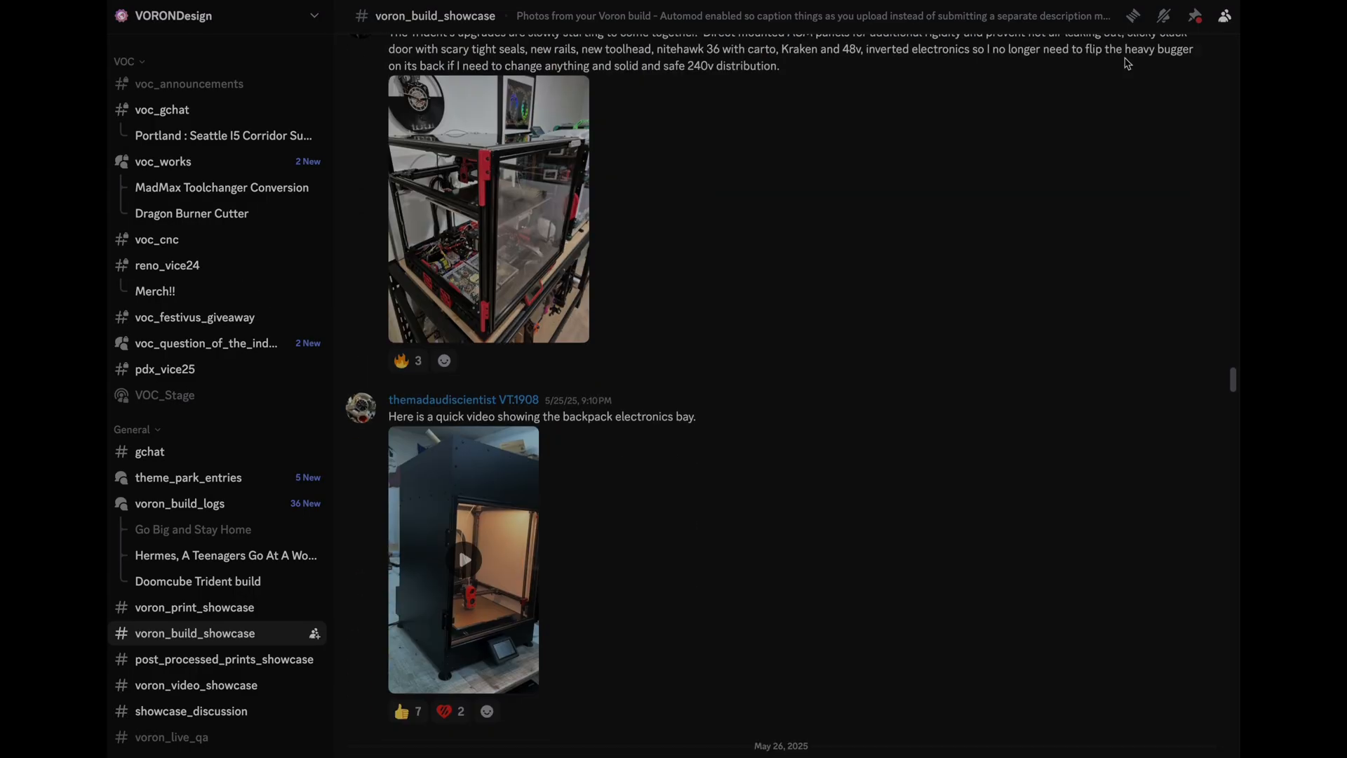
pyautogui.scroll(-3)
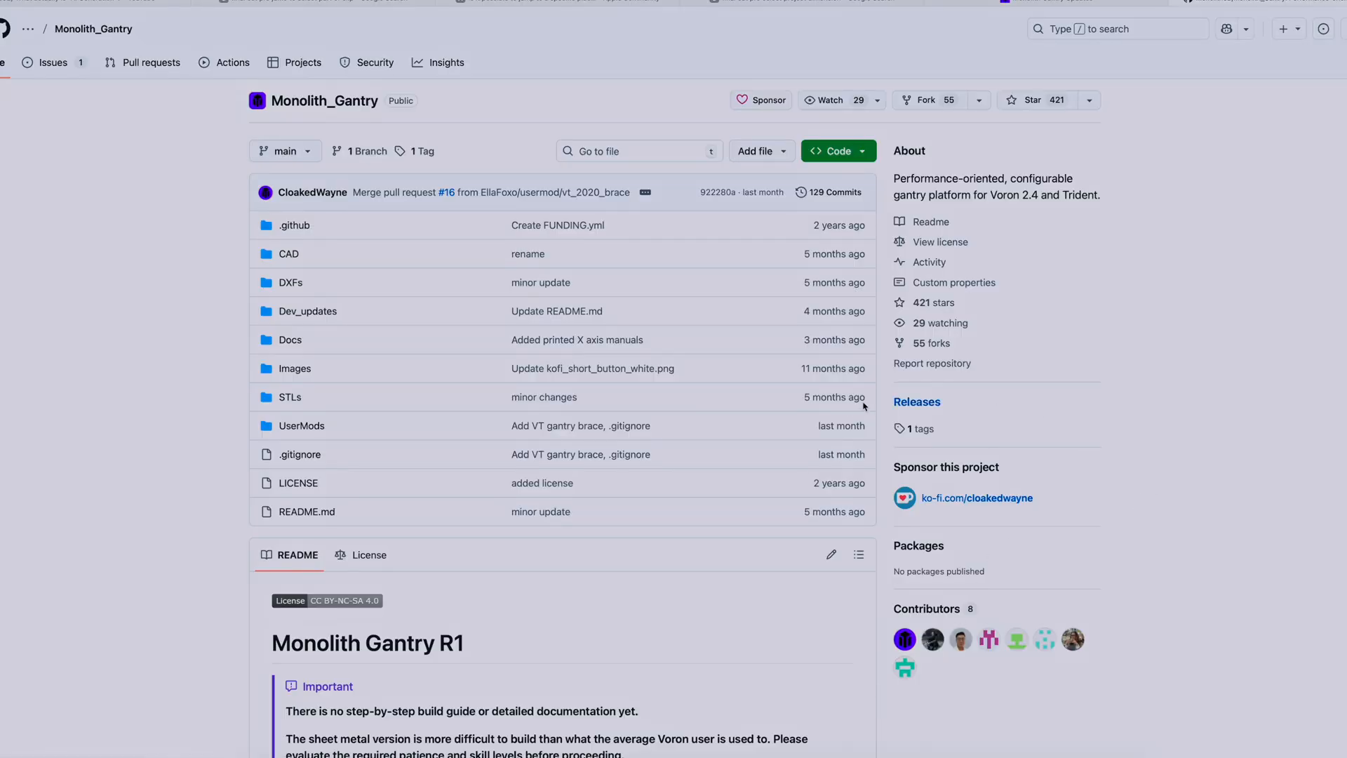
pyautogui.scroll(-3)
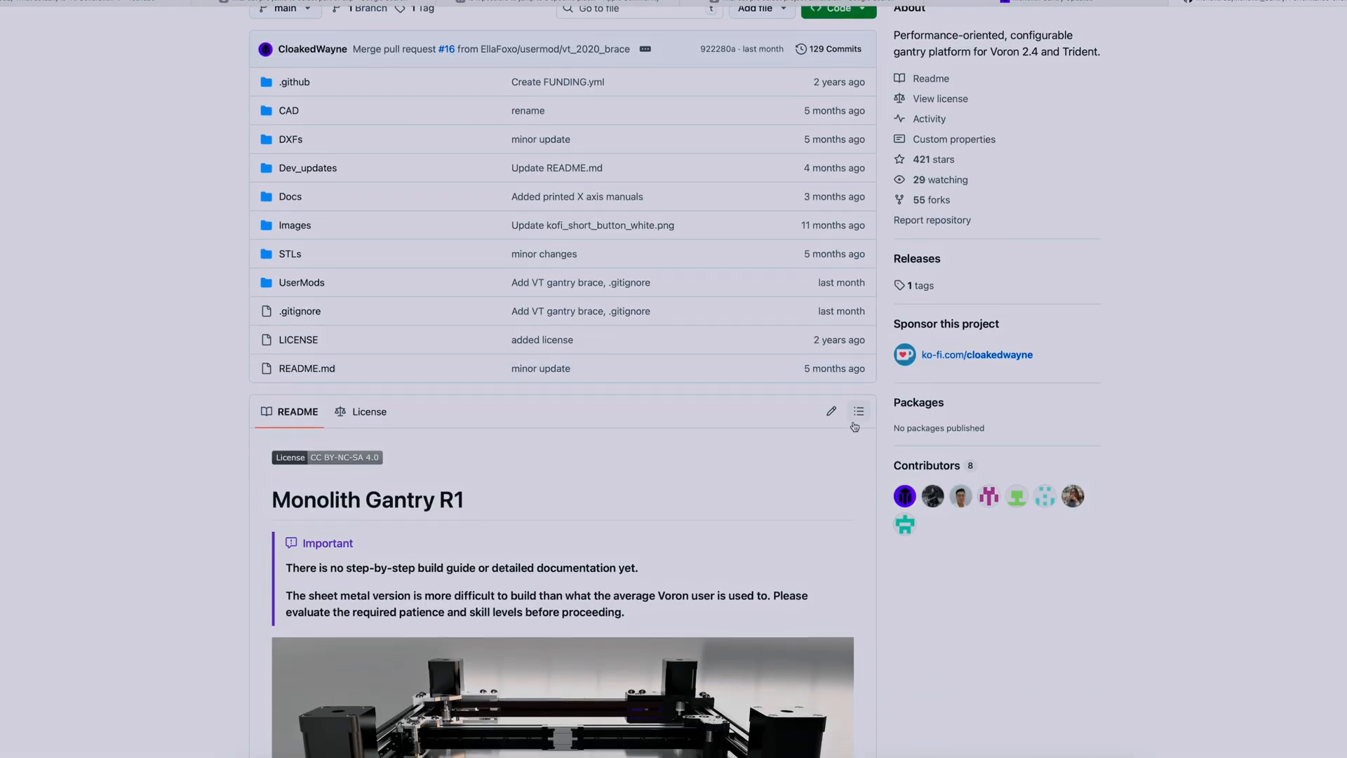
pyautogui.scroll(-3)
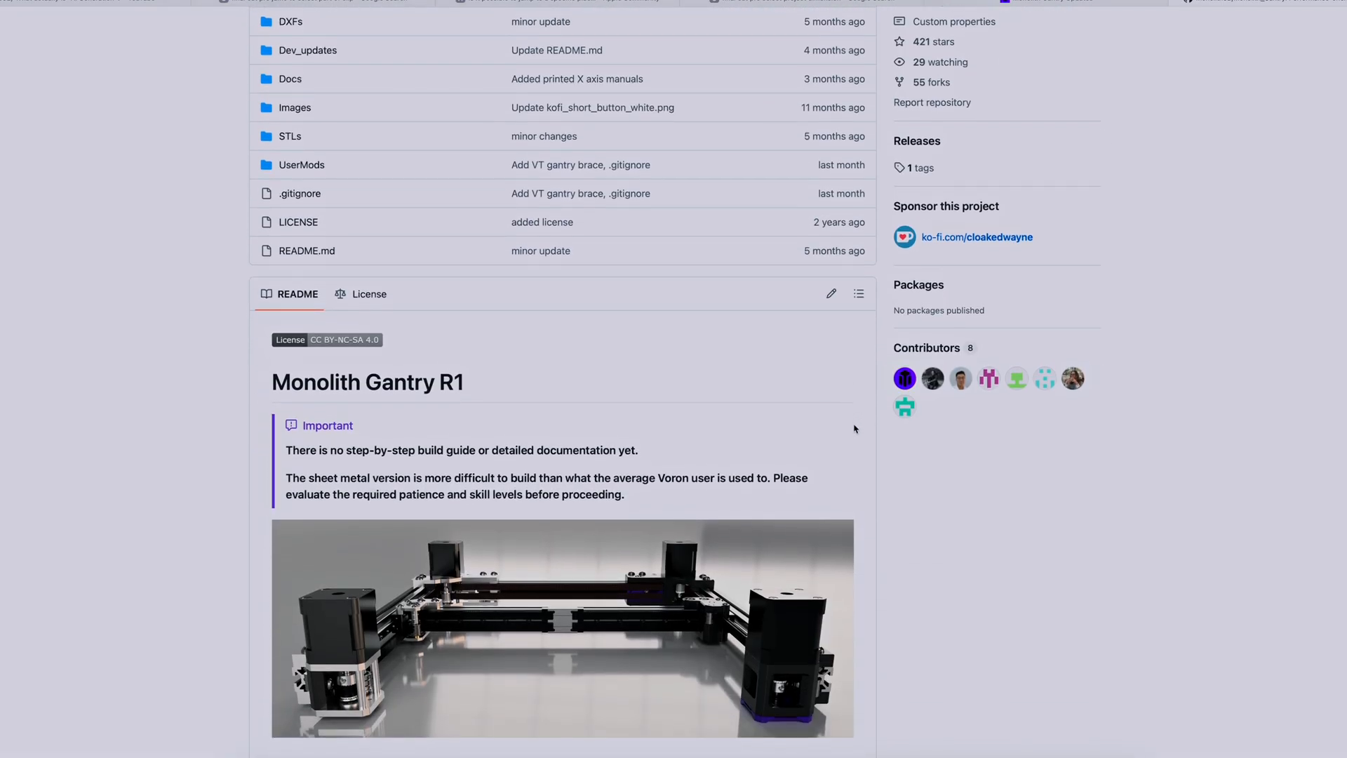
pyautogui.scroll(-3)
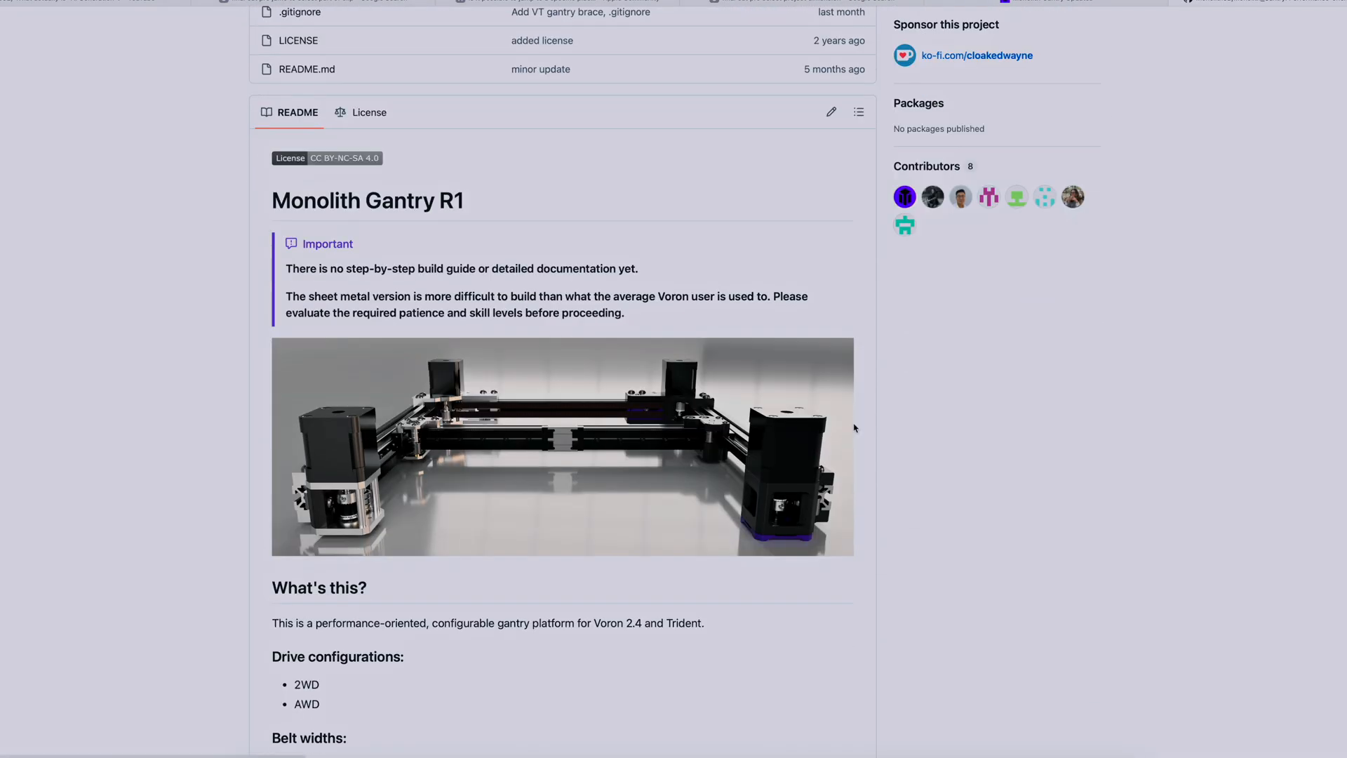
pyautogui.scroll(-3)
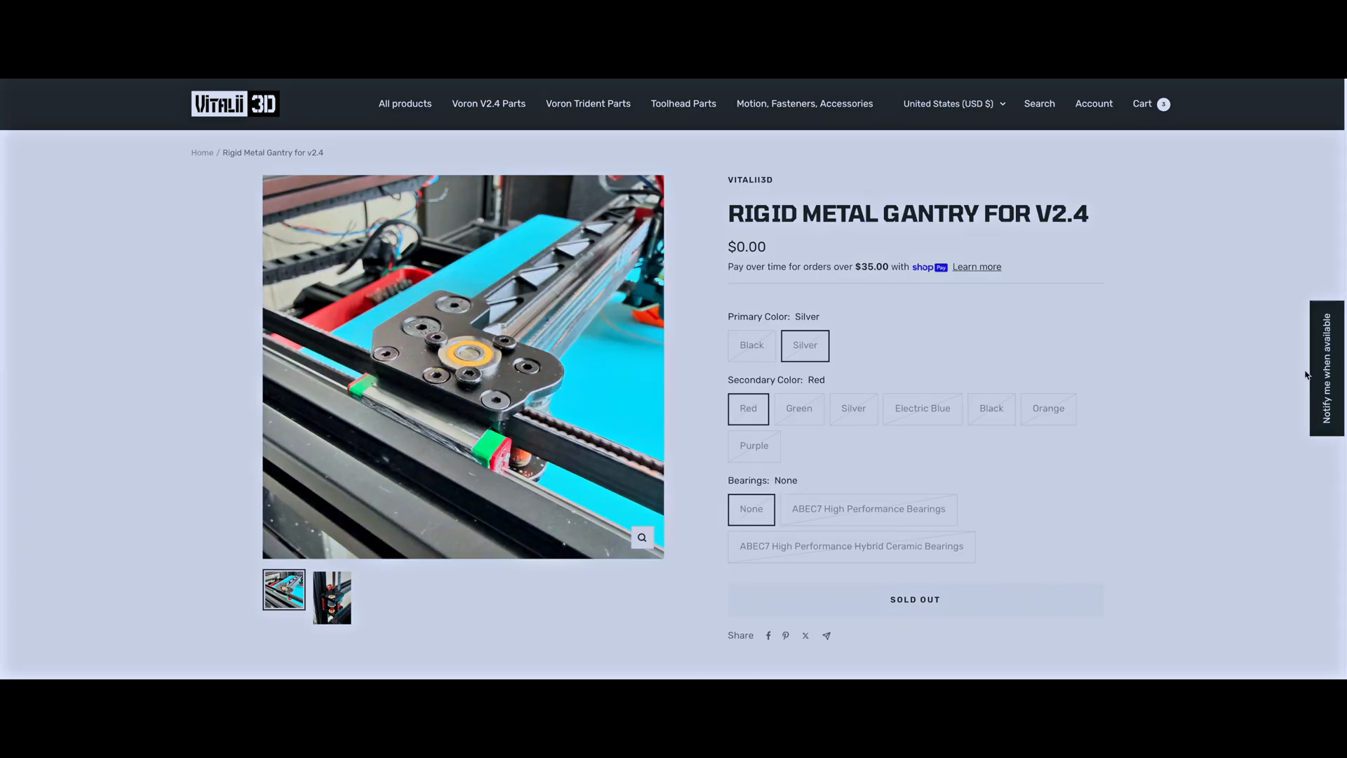
pyautogui.moveTo(549, 112)
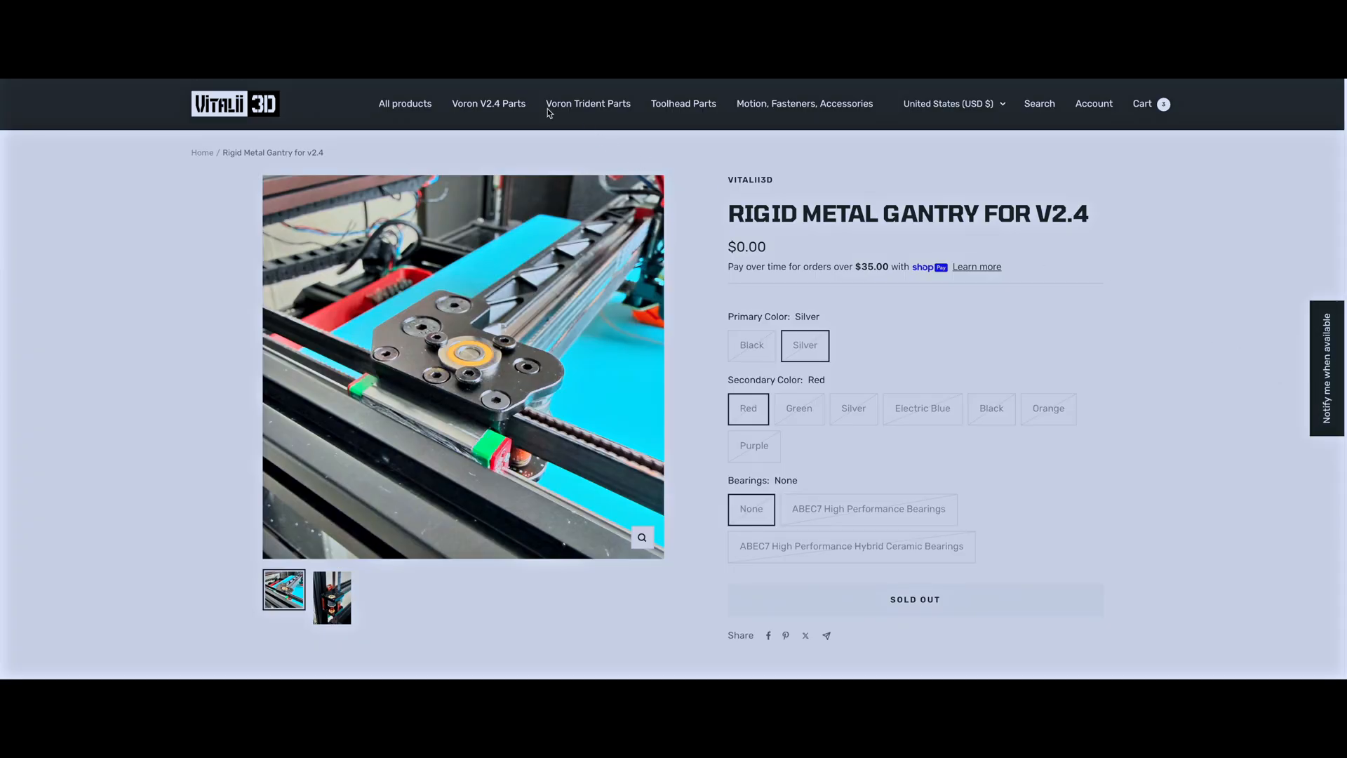
# - Open the Live Idler XY Joints (6mm belts) product from the Voron V2.4 Parts collection
pyautogui.click(488, 103)
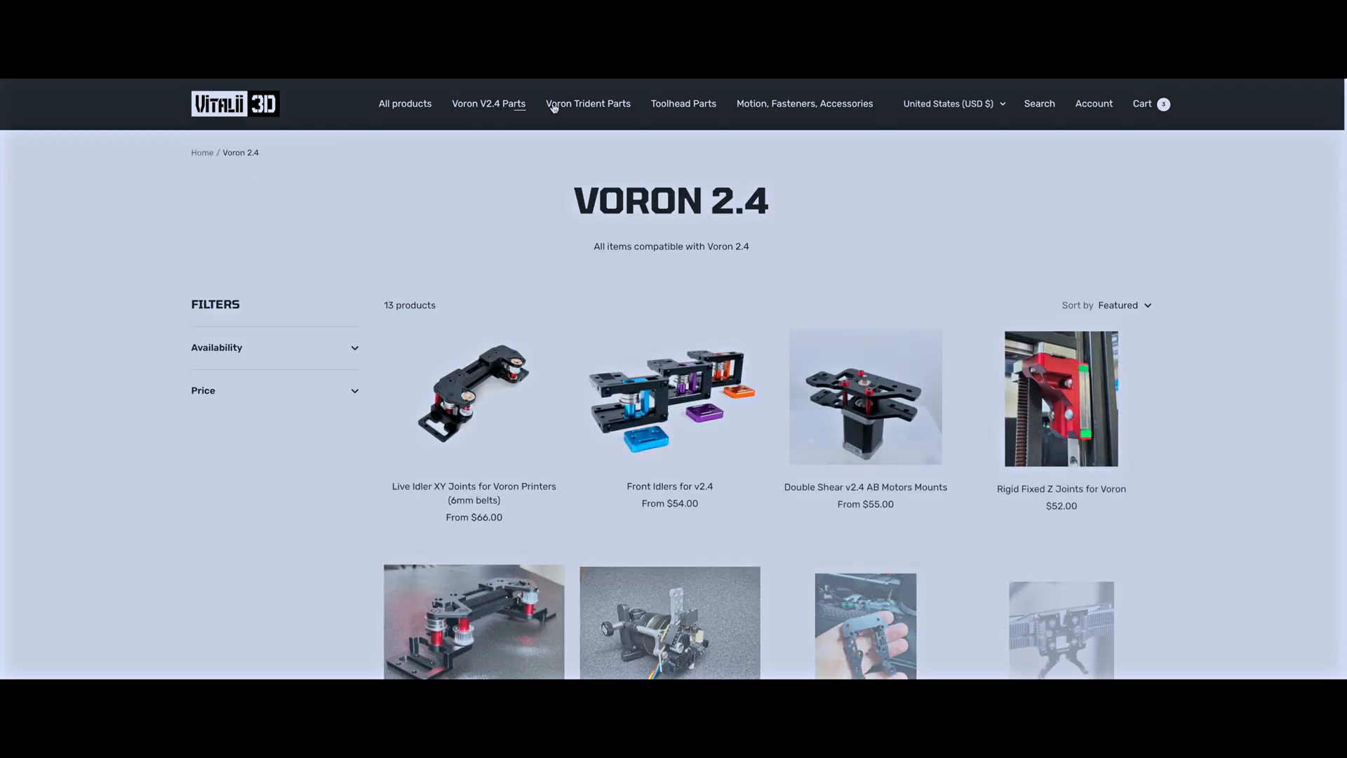
pyautogui.scroll(-3)
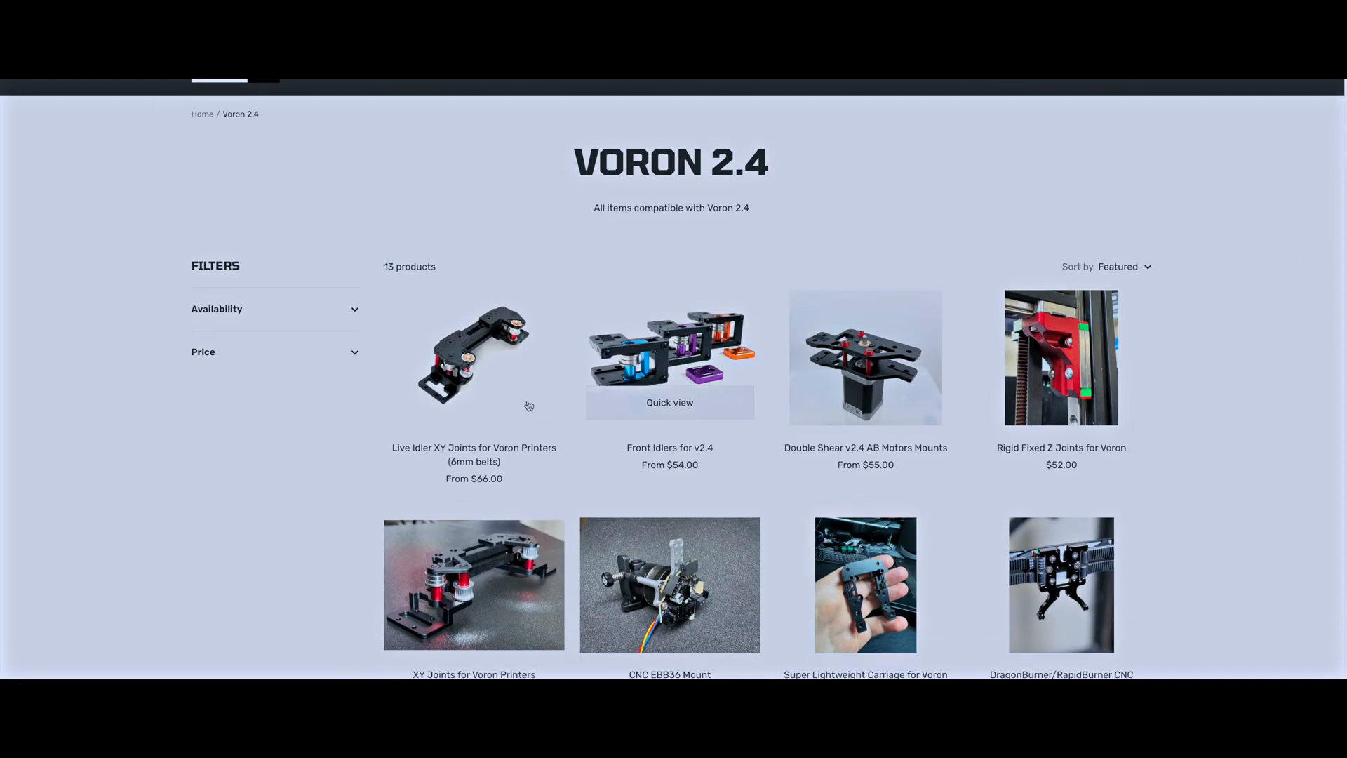
pyautogui.click(473, 356)
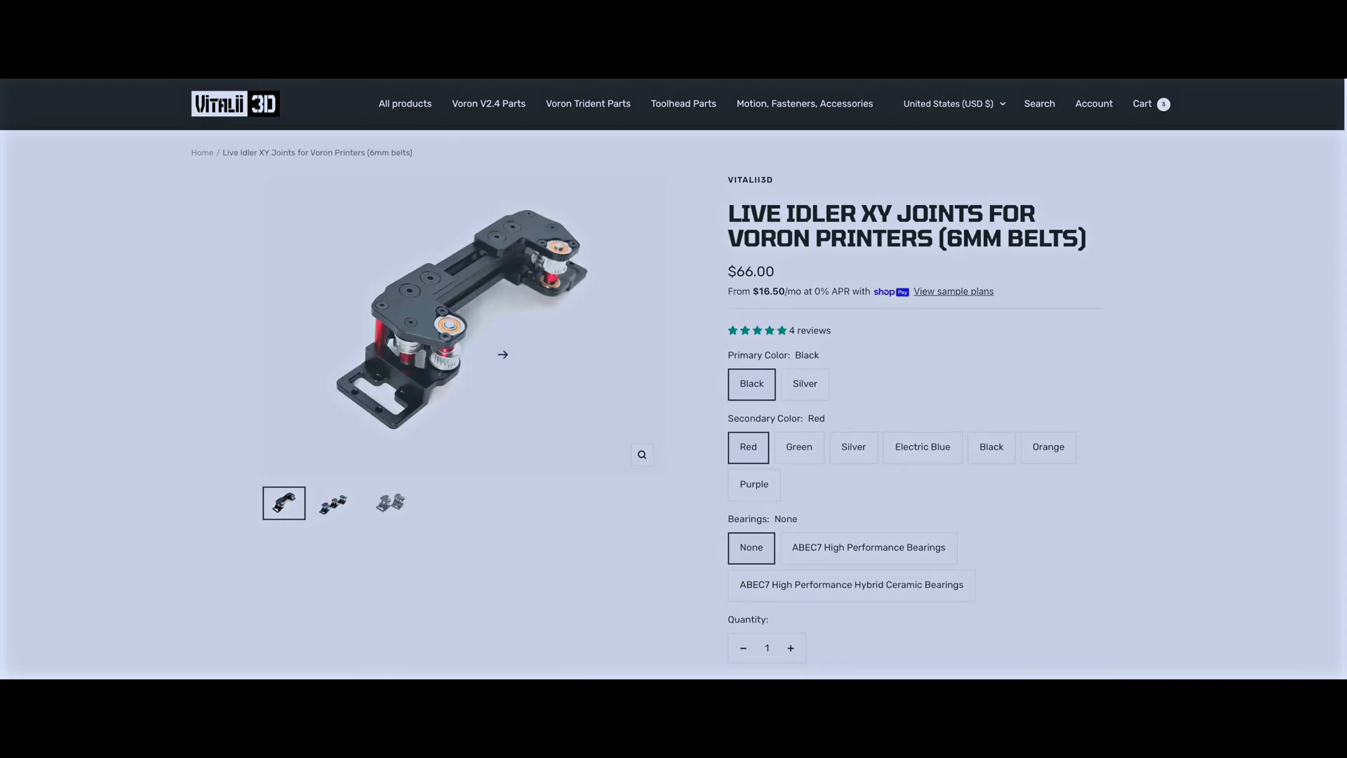
# - View the photos of the three coloured joints and the joint pair
pyautogui.click(333, 502)
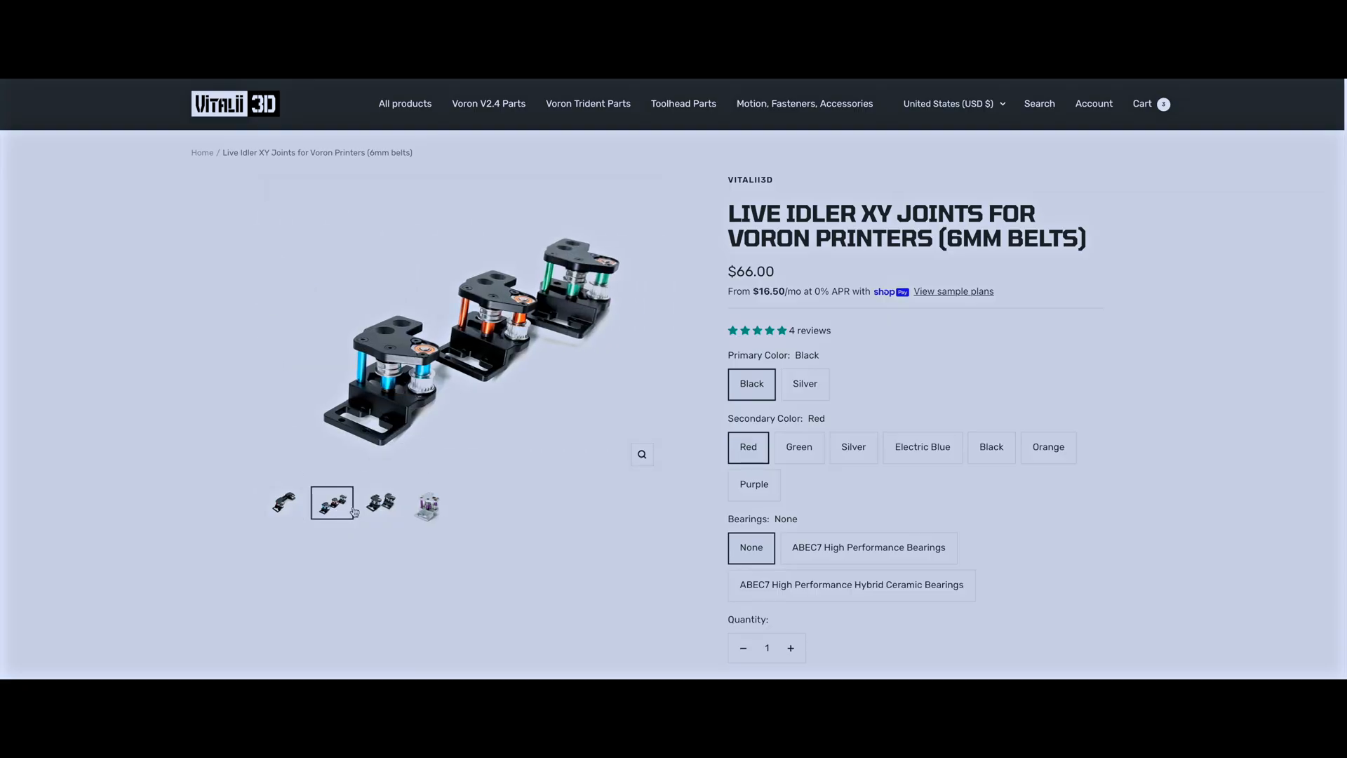
pyautogui.click(379, 503)
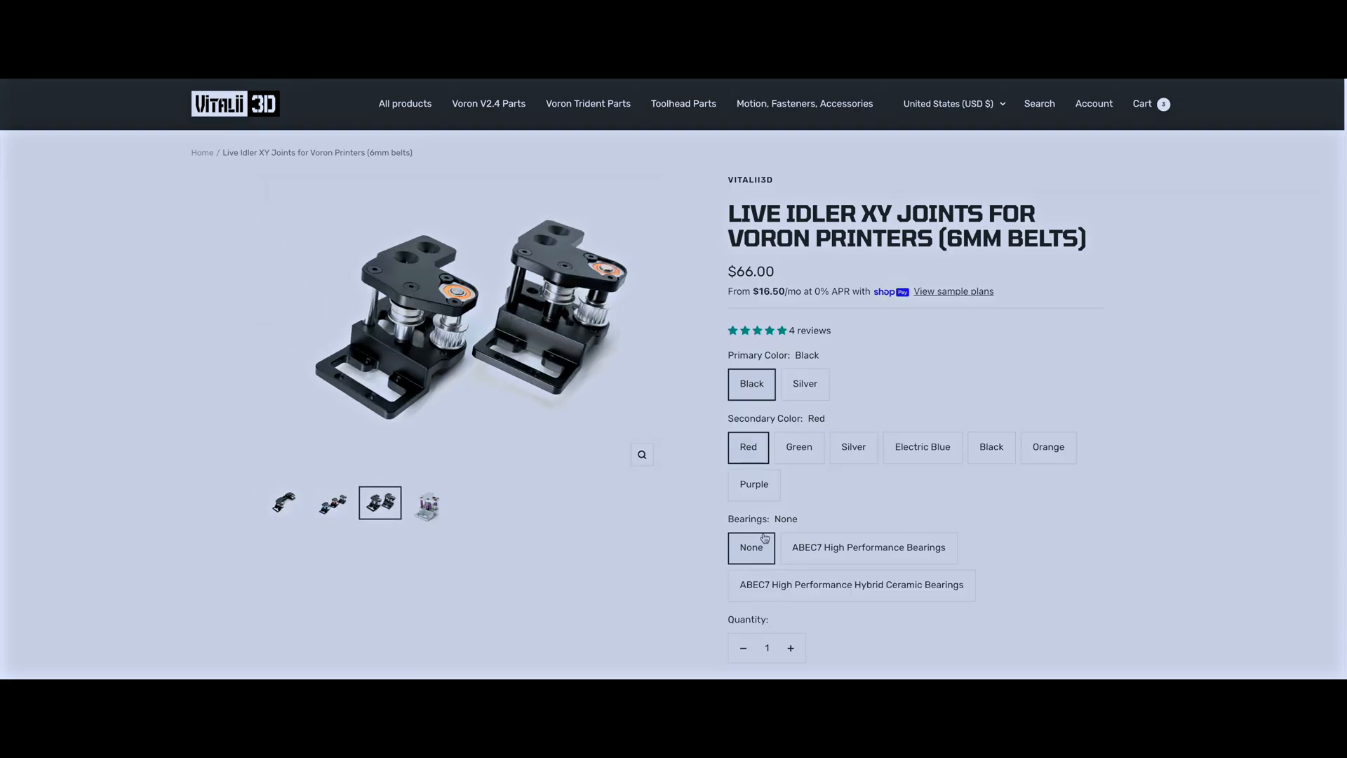